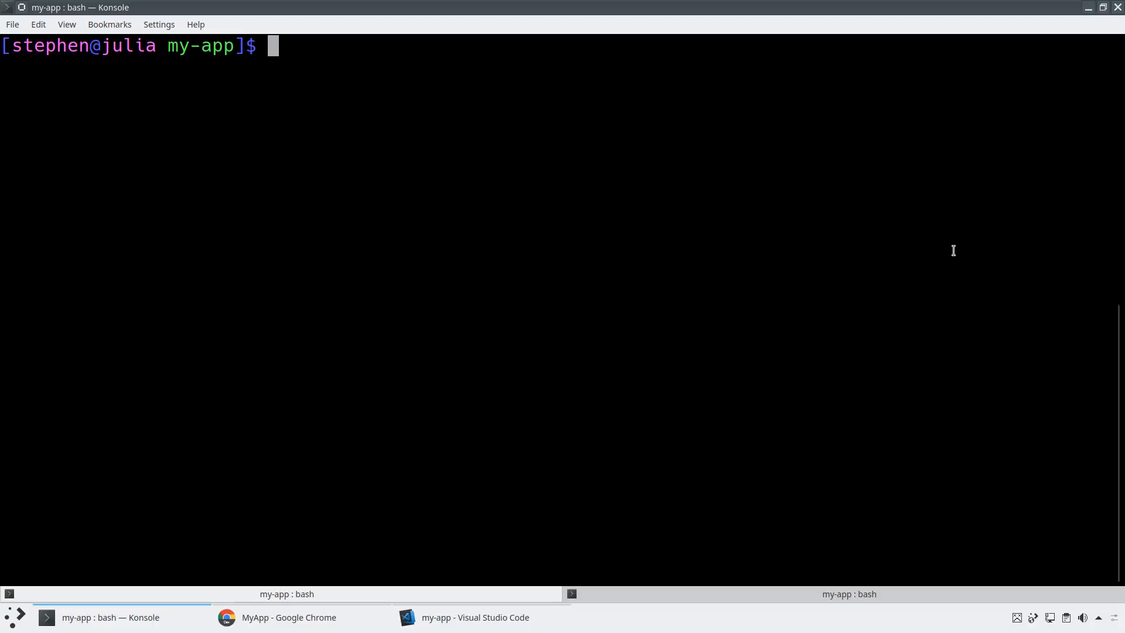
# - List the my-app project folder's contents with ls
pyautogui.write('ls')
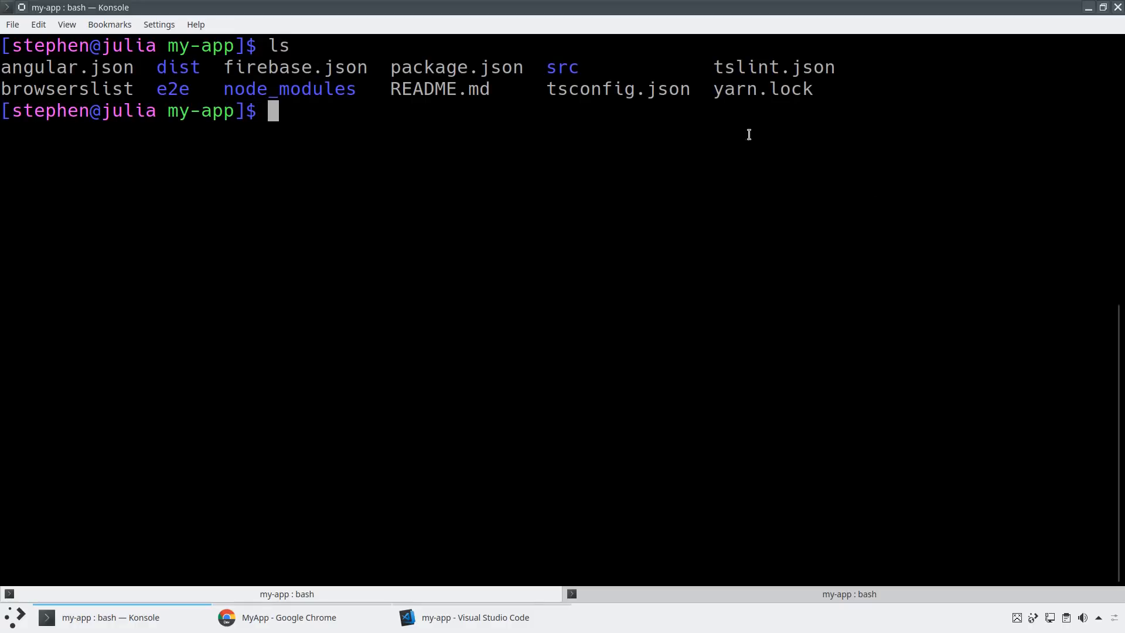
pyautogui.moveTo(307, 150)
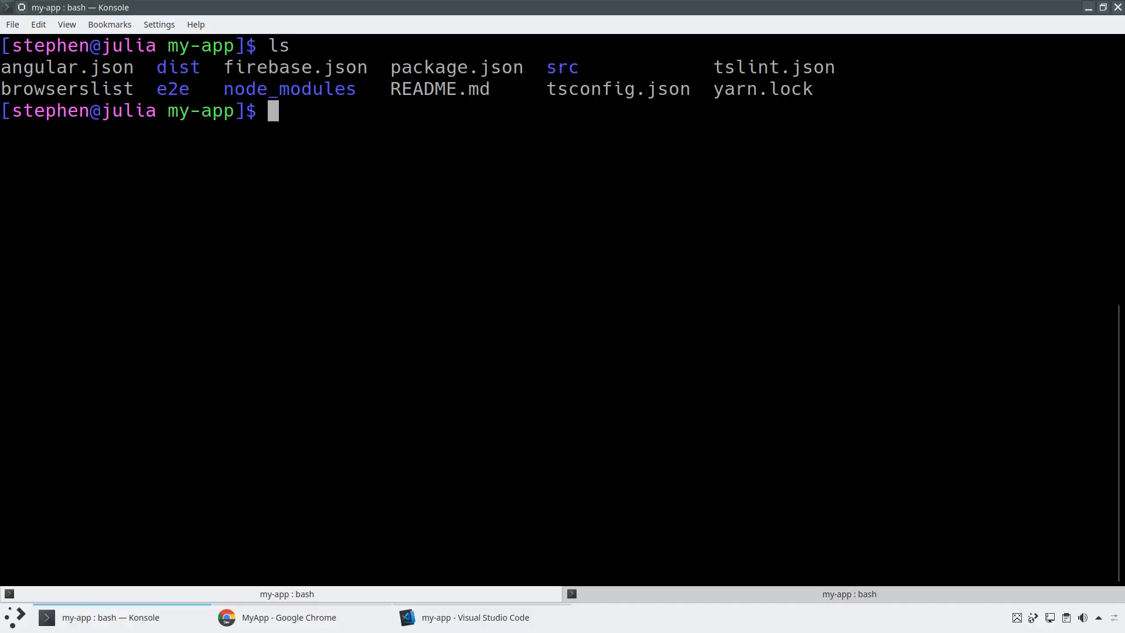
pyautogui.write('ng add @nest')
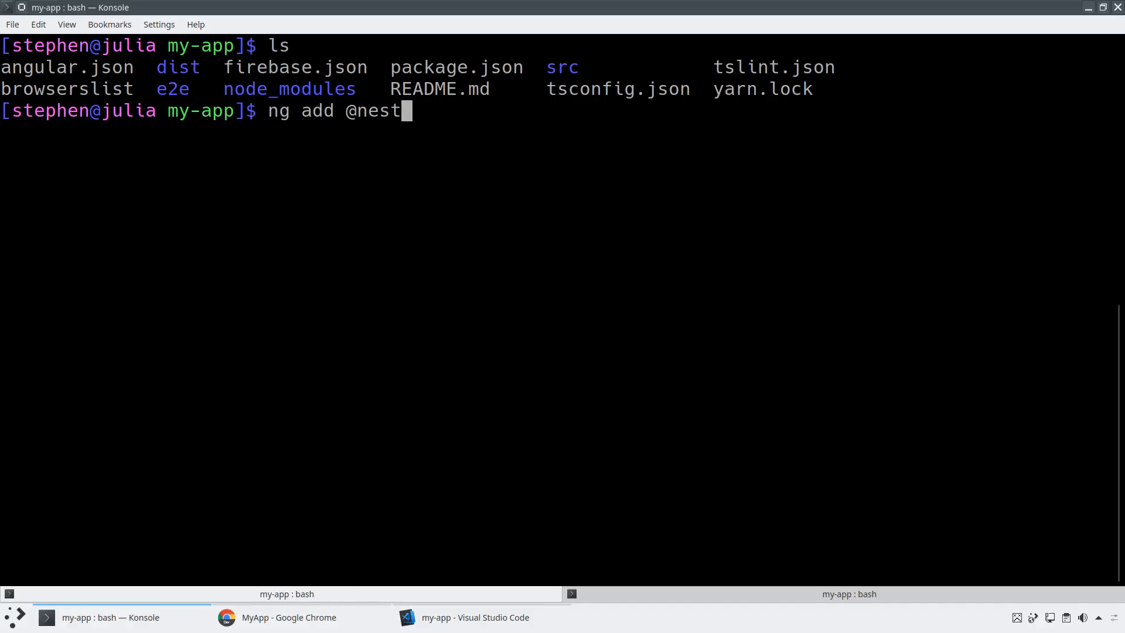
pyautogui.write('js/ng')
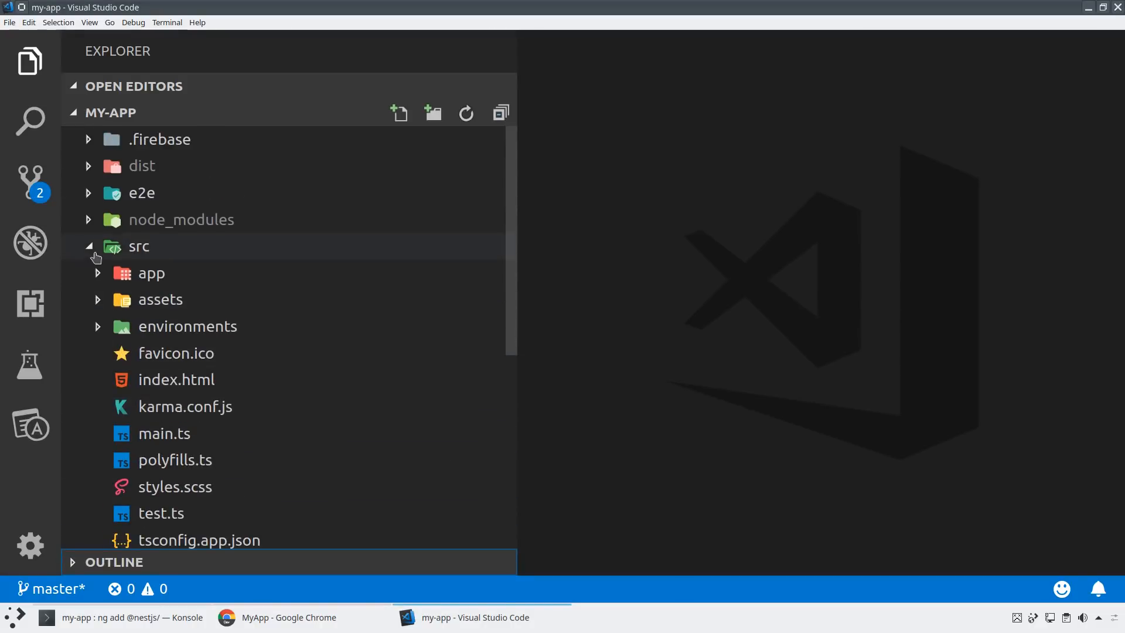
# - Collapse src, answer the setup prompt with application name 'my-app', and return to Explorer
pyautogui.click(138, 247)
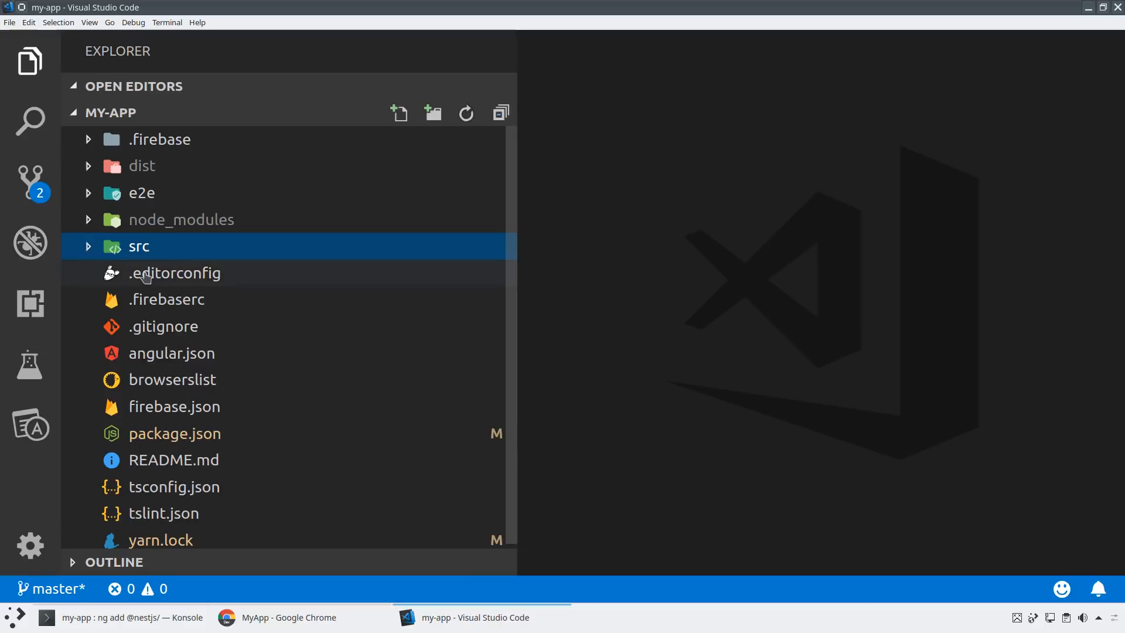
pyautogui.click(120, 617)
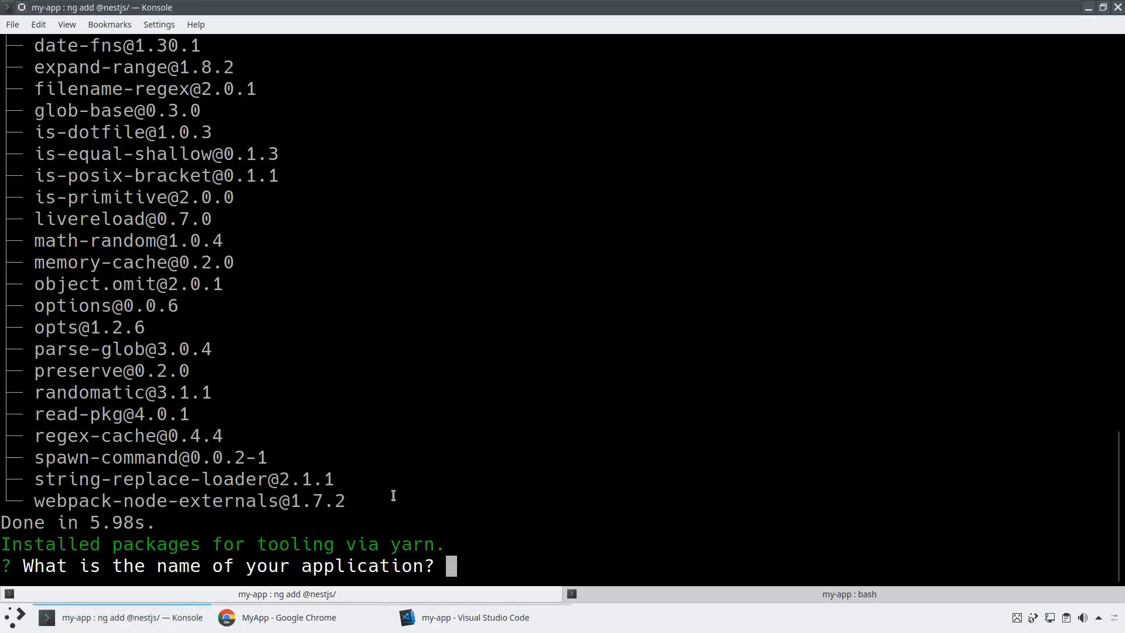
pyautogui.write('my-app')
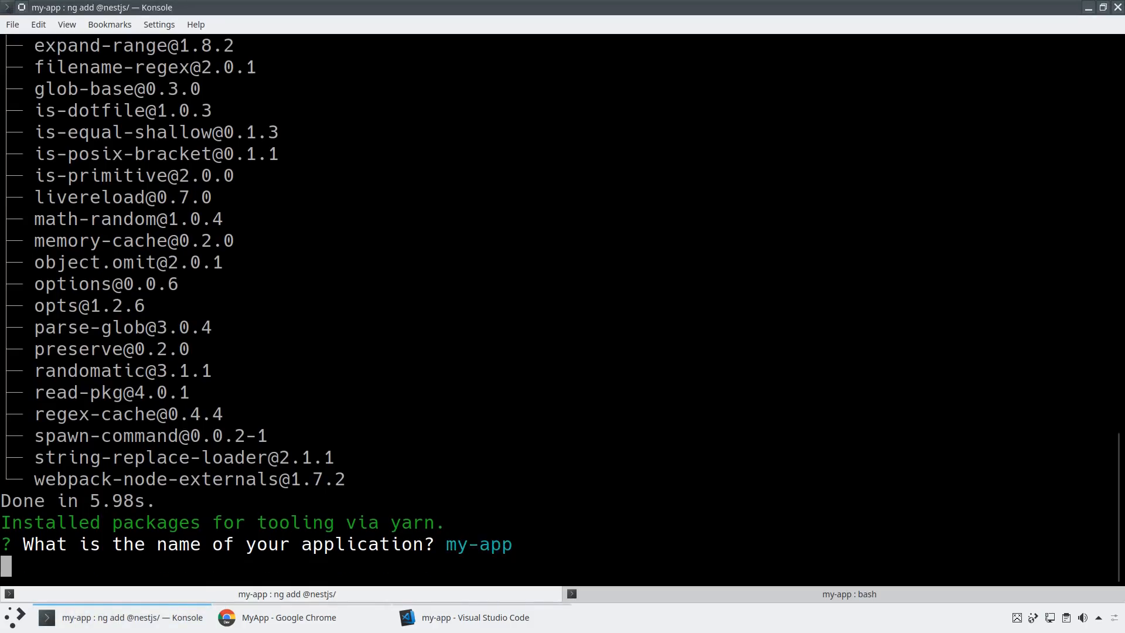
pyautogui.click(474, 617)
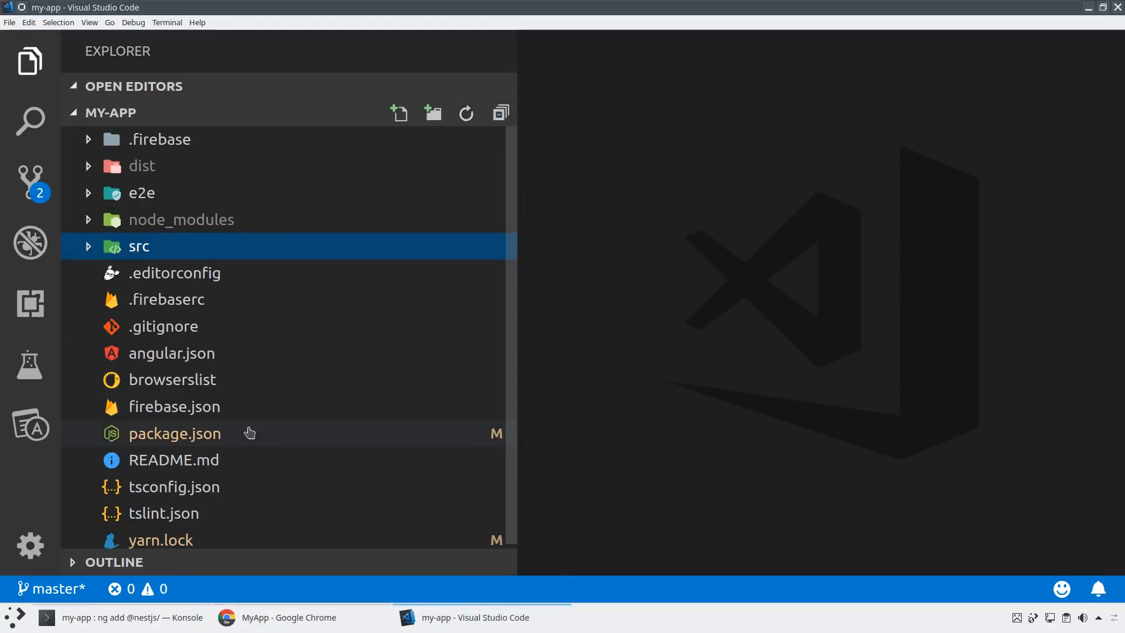
pyautogui.moveTo(176, 560)
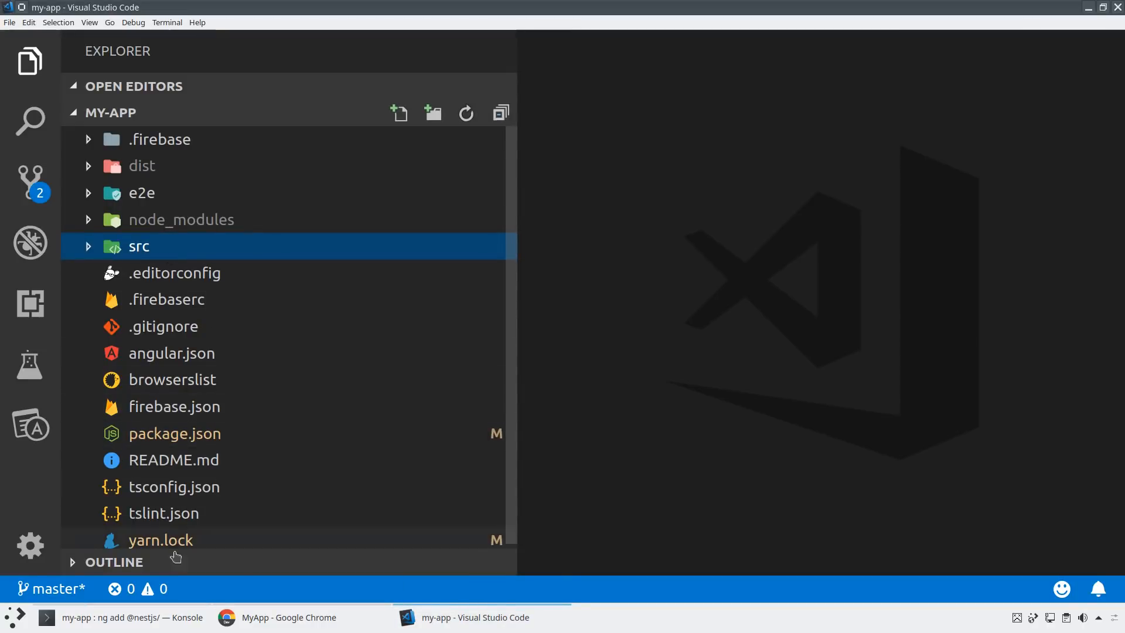
pyautogui.moveTo(138, 618)
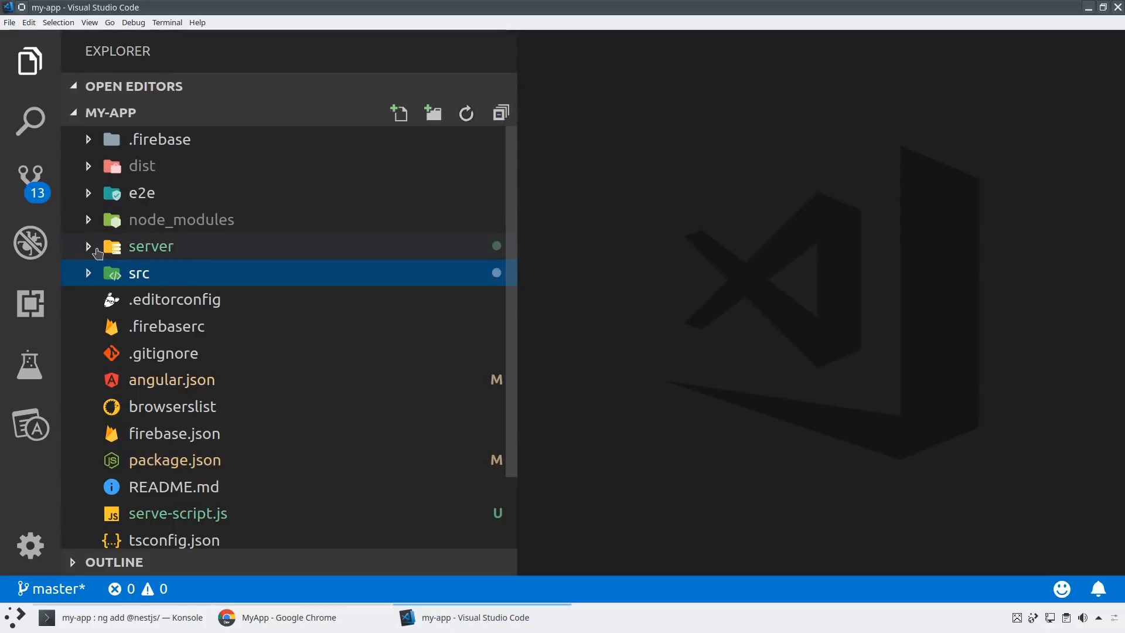
# - Expand the server folder to reveal app.module.ts, main.ts and tsconfig.json
pyautogui.click(151, 246)
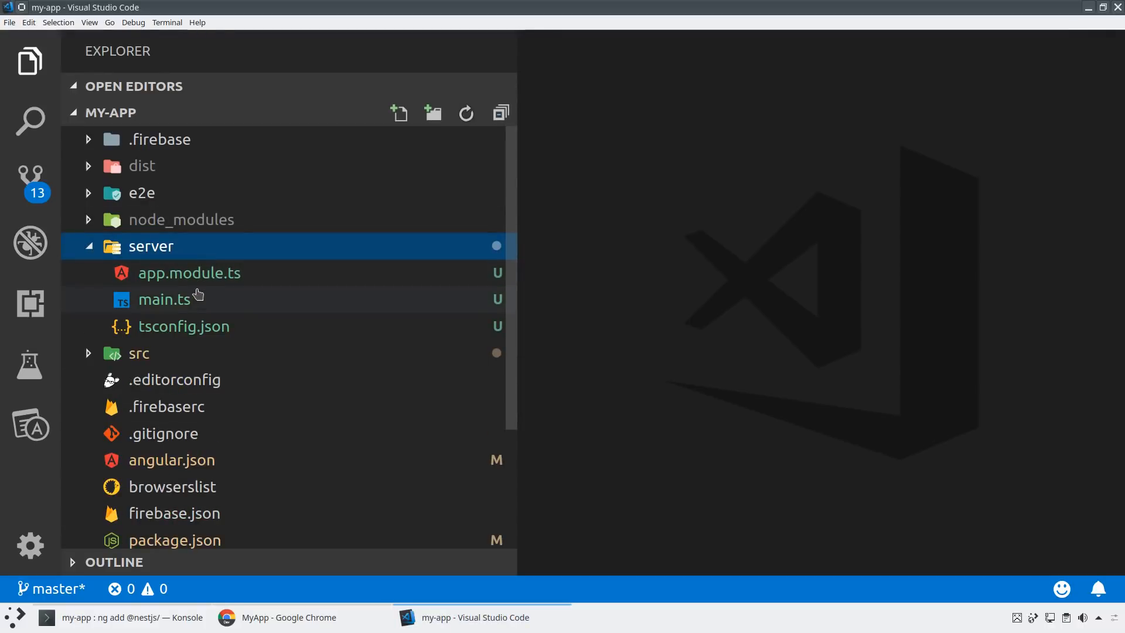
pyautogui.moveTo(203, 296)
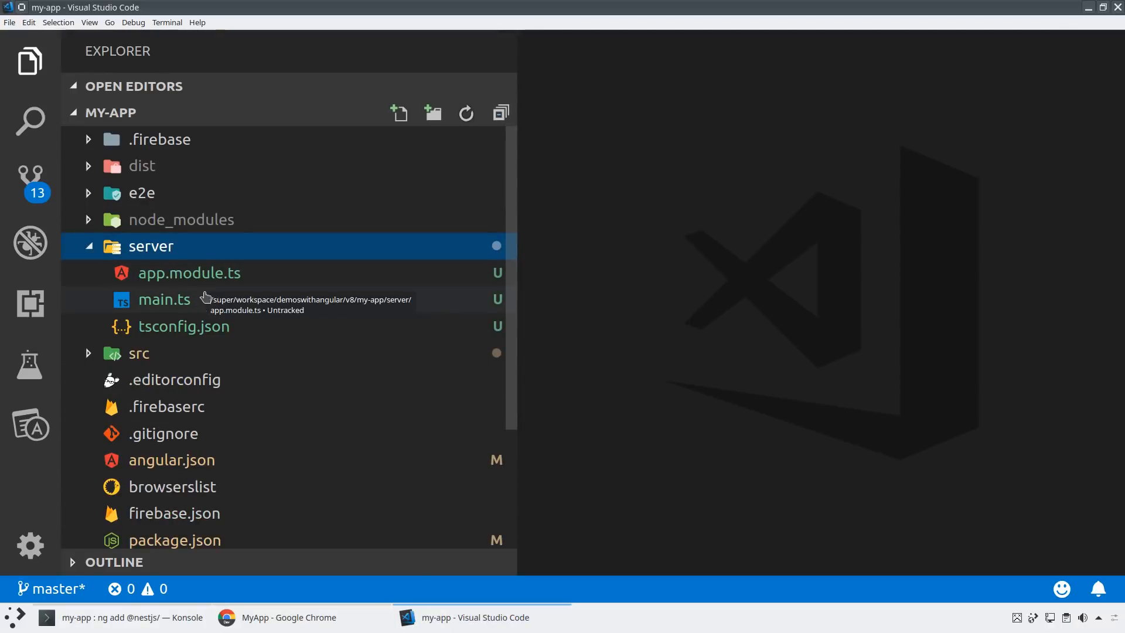
pyautogui.moveTo(215, 280)
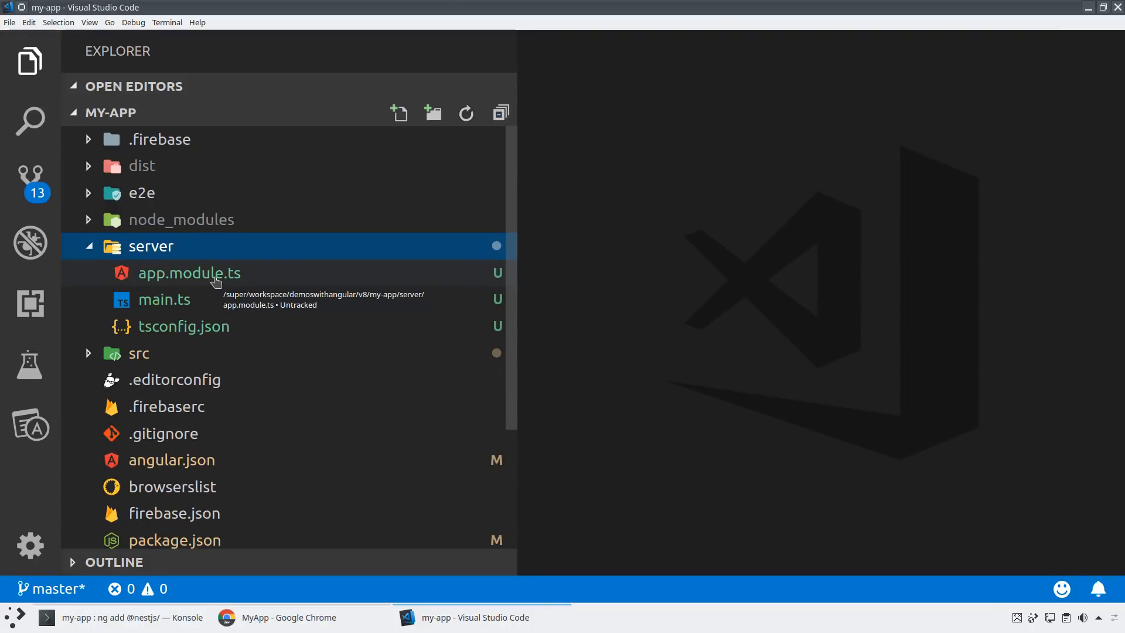
pyautogui.moveTo(216, 326)
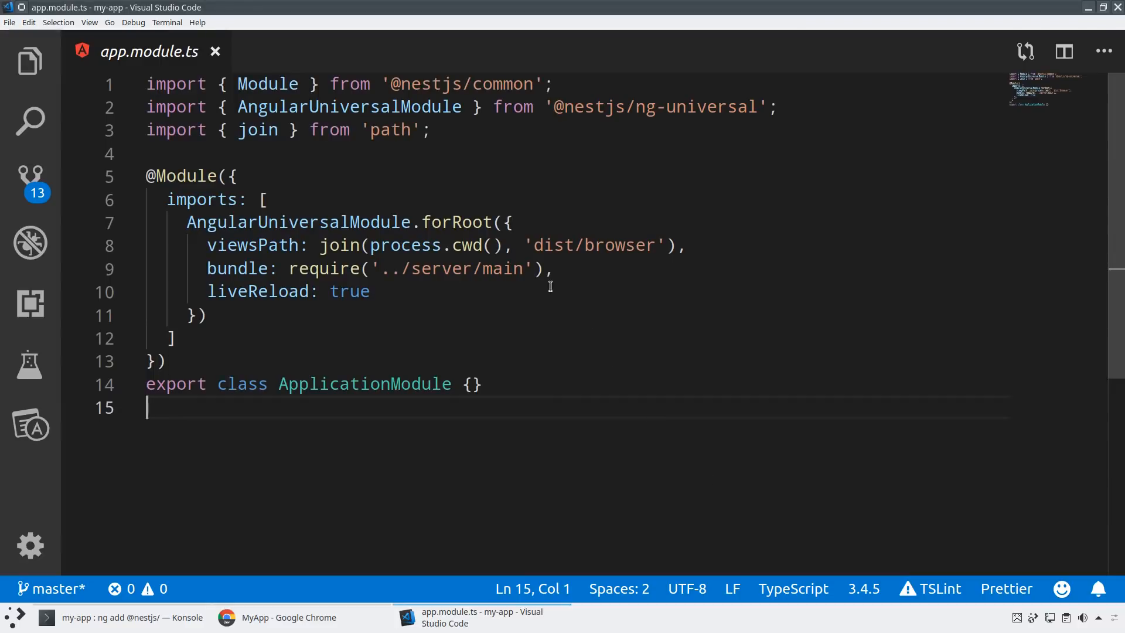
pyautogui.moveTo(752, 258)
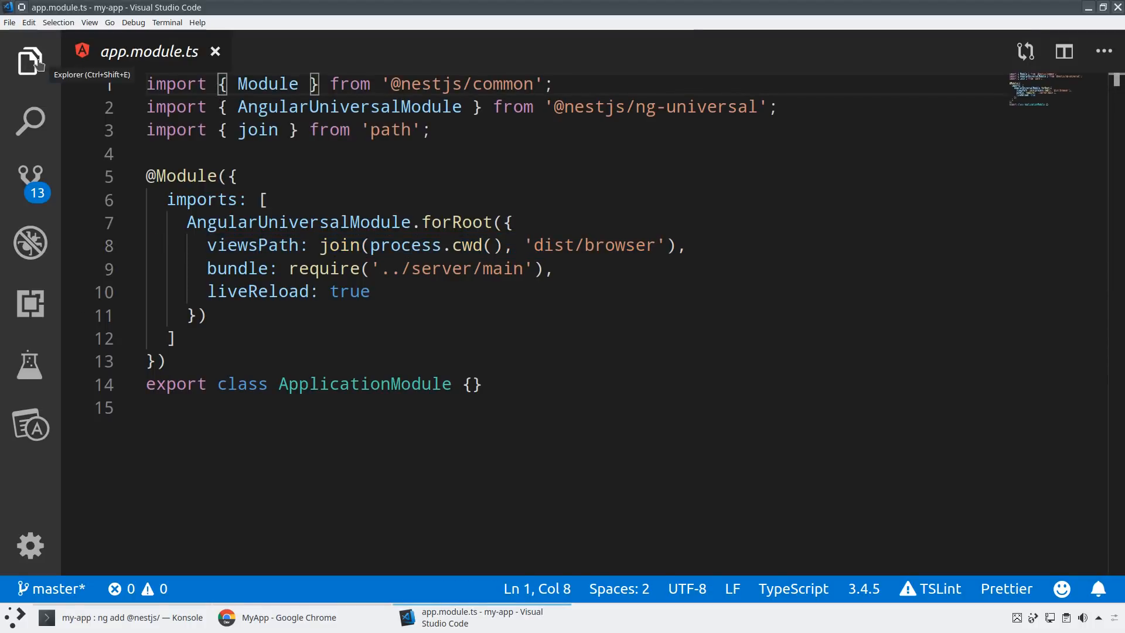
pyautogui.click(29, 58)
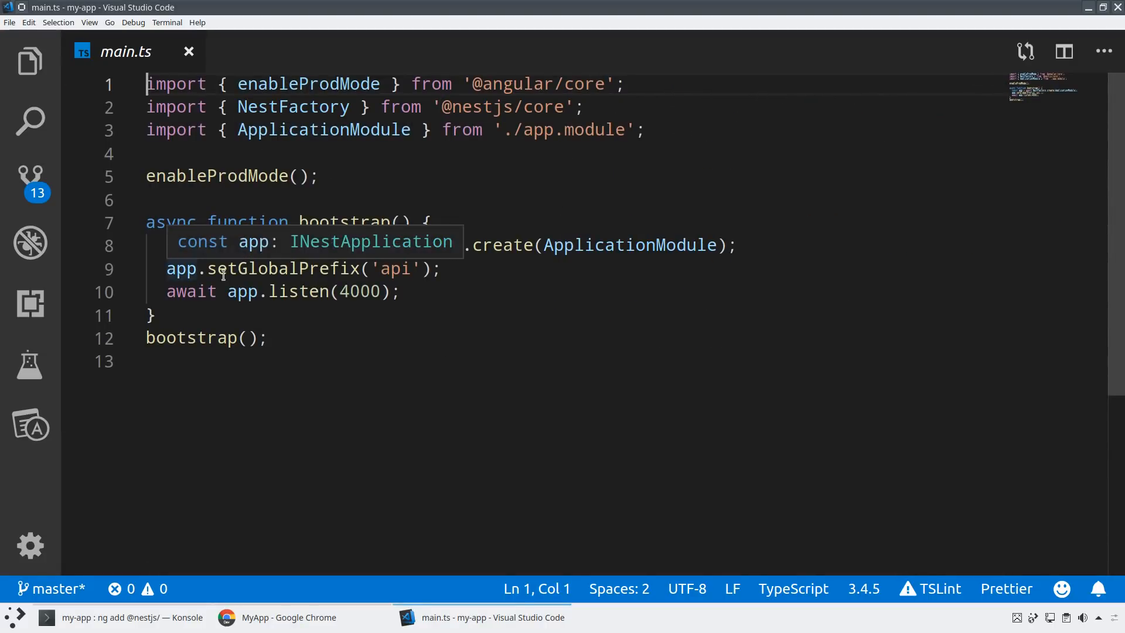
# - Open server/main.ts with the api prefix and port 4000
pyautogui.click(362, 291)
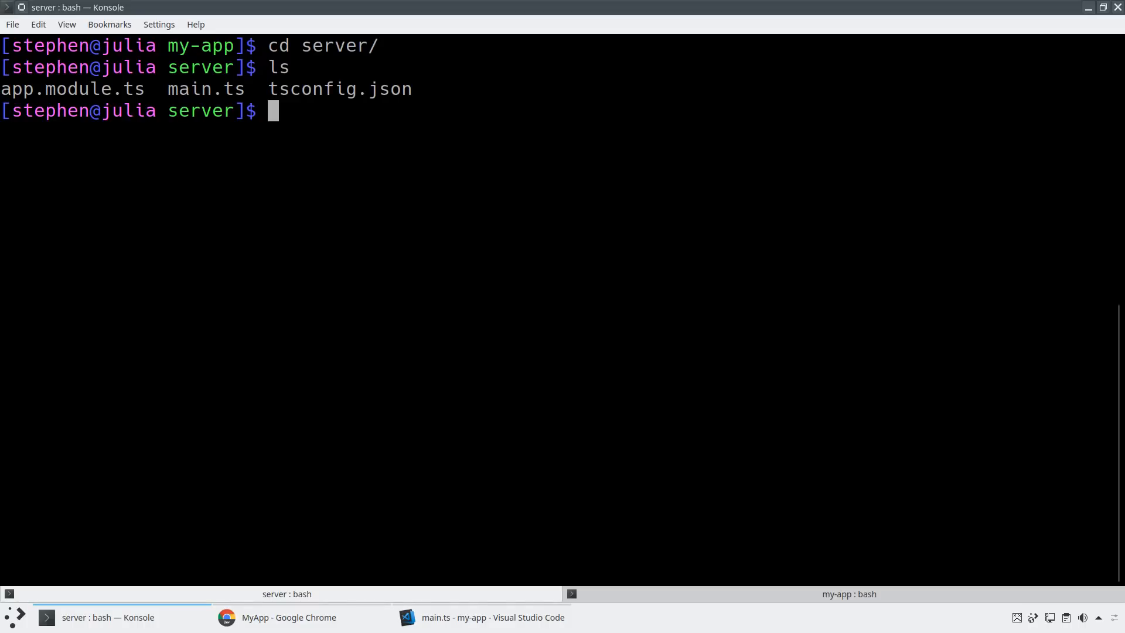
pyautogui.write('yarn global add')
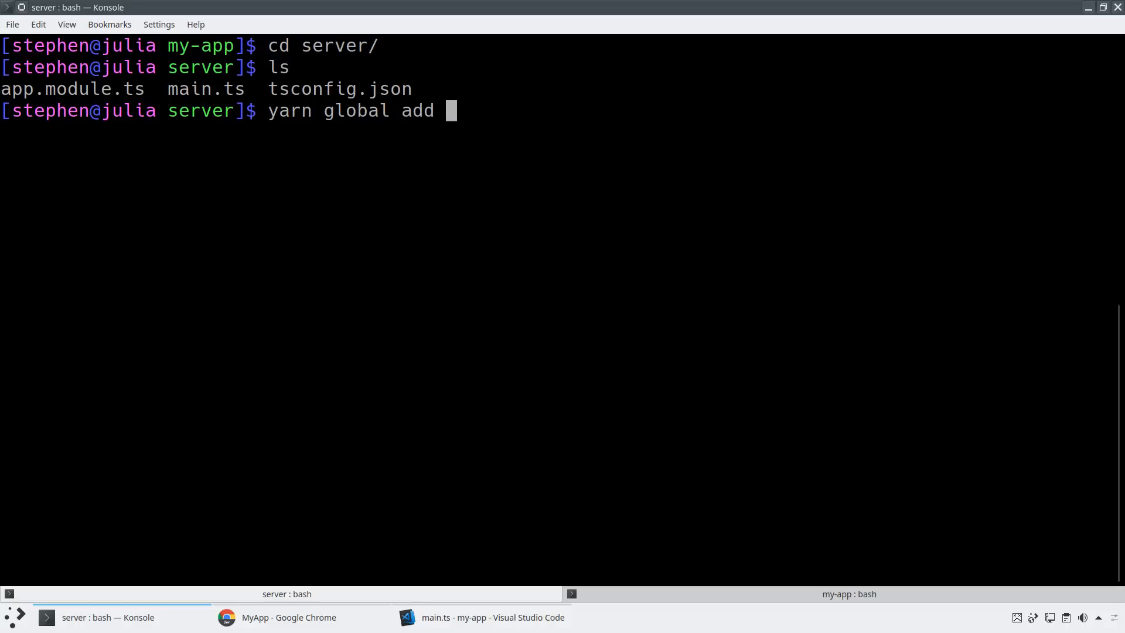
pyautogui.write('@nestjs/cli')
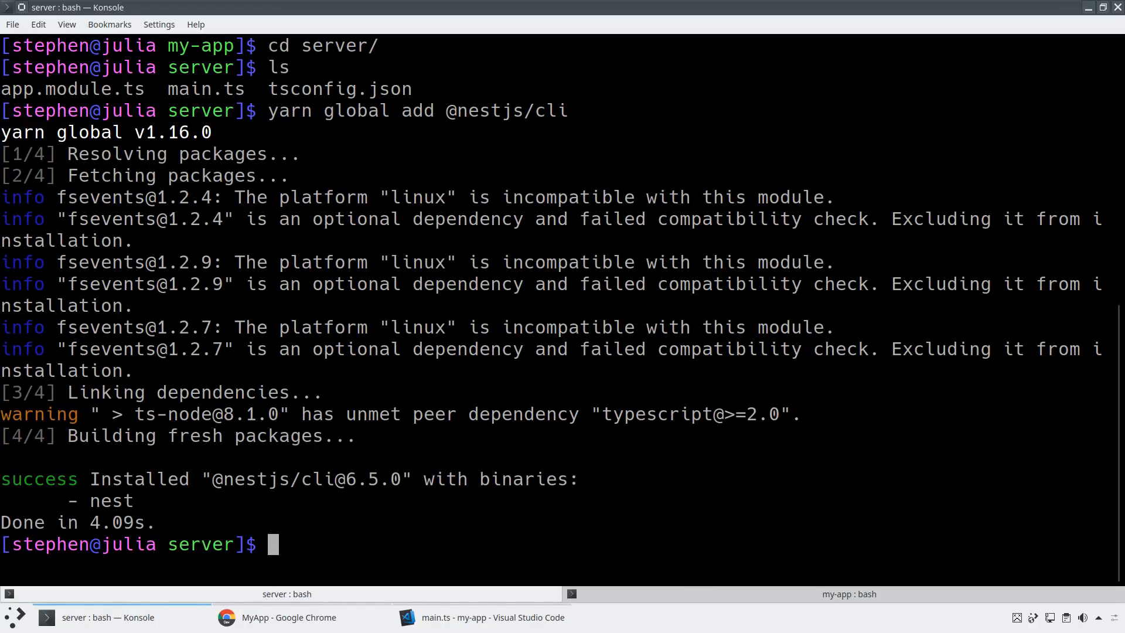
# - Generate a hello controller with 'nest generate controller hello'
pyautogui.write('nest')
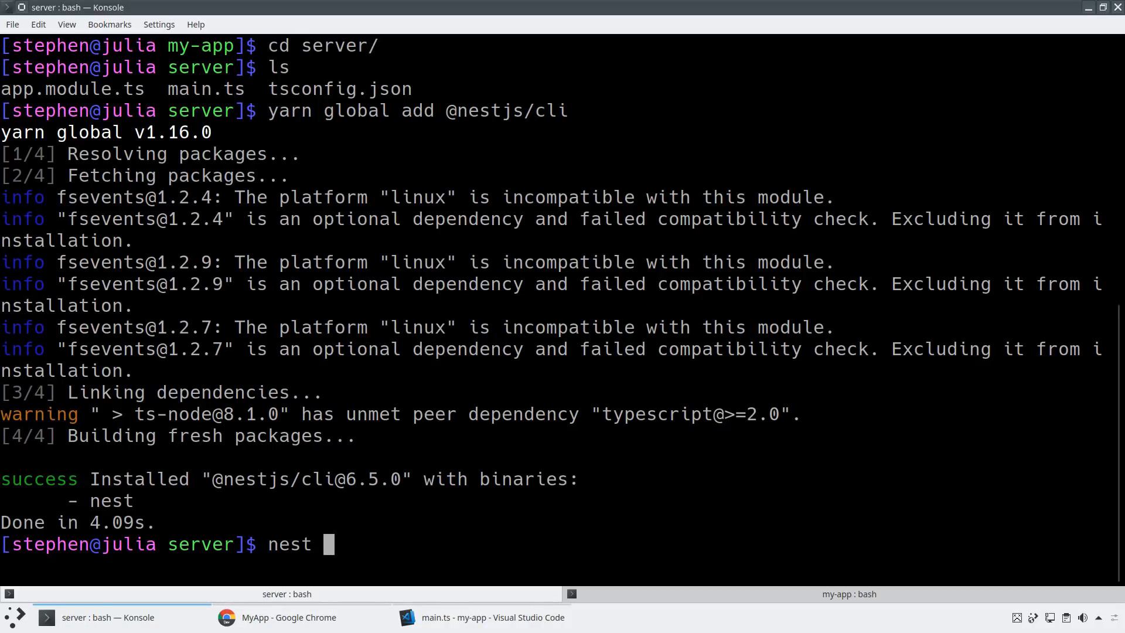
pyautogui.write('generate')
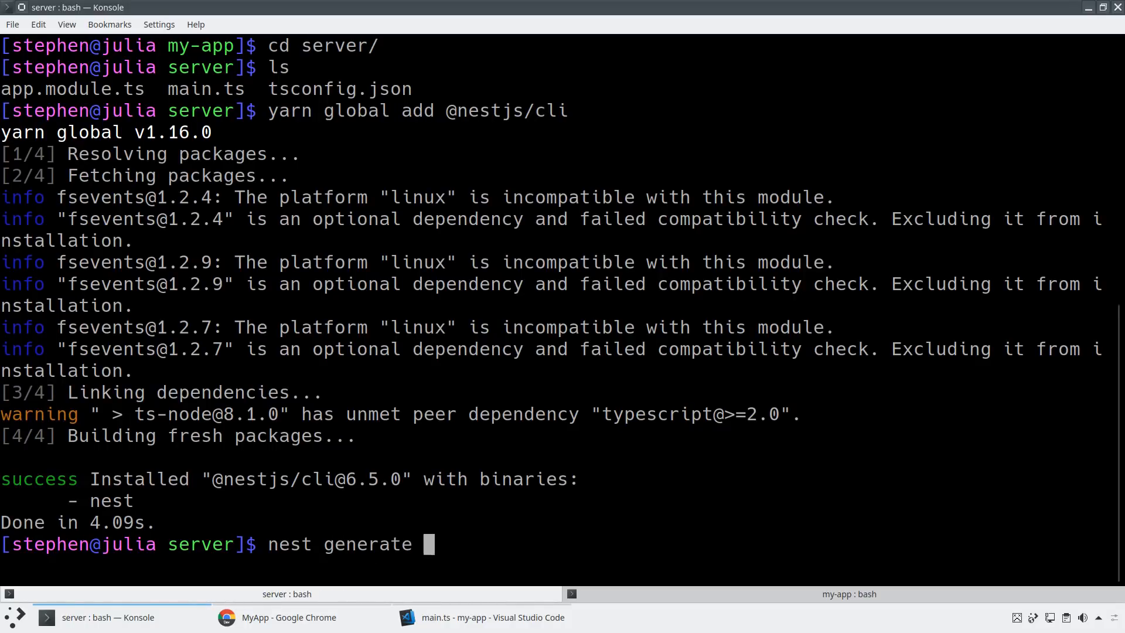
pyautogui.write('controller')
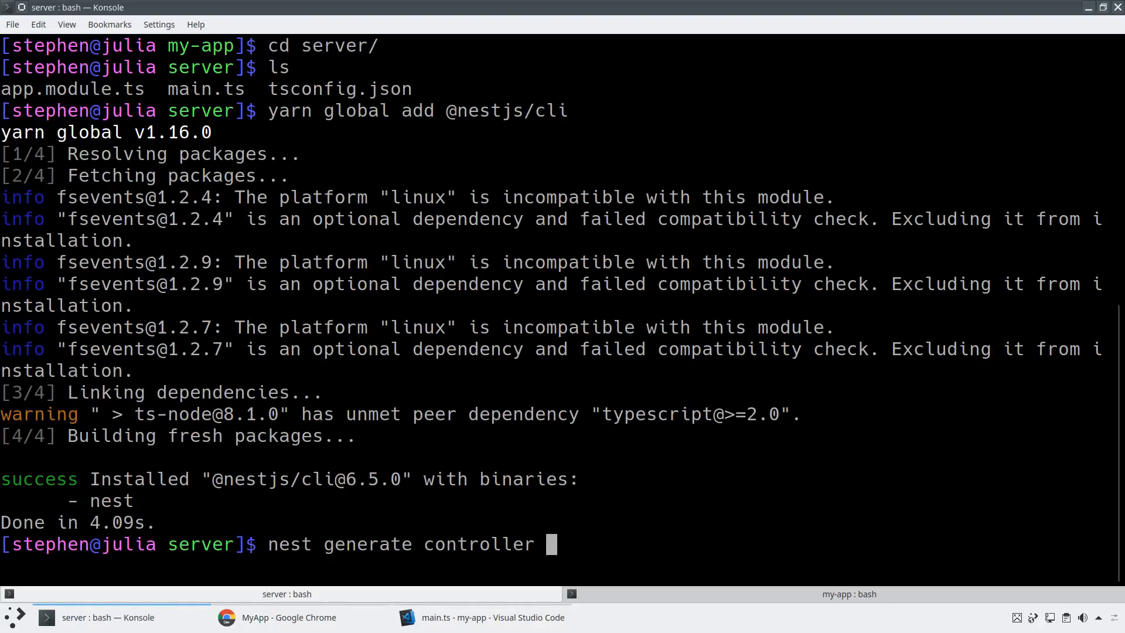
pyautogui.write('hello')
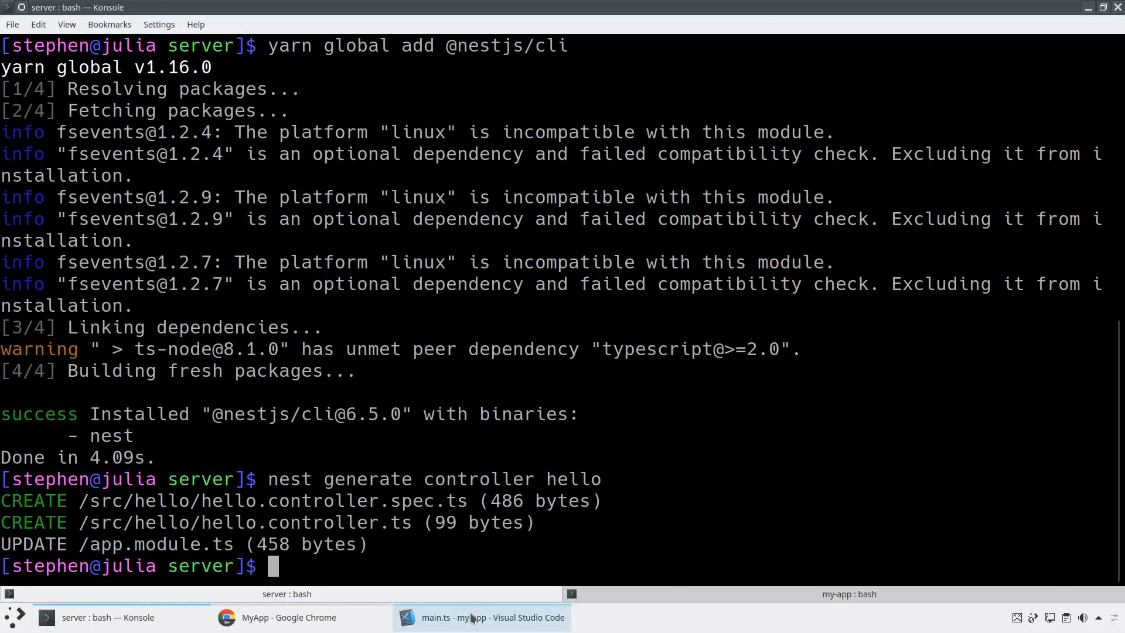
# - Open hello.controller.ts and add a getAll() GET handler returning a status object
pyautogui.click(470, 617)
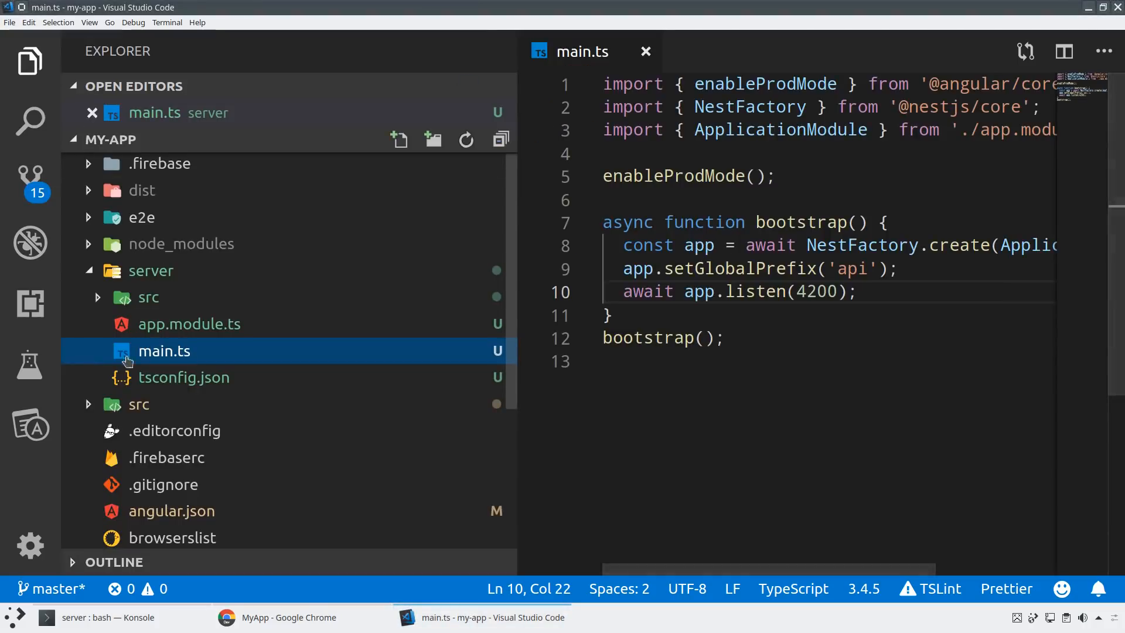
pyautogui.click(148, 298)
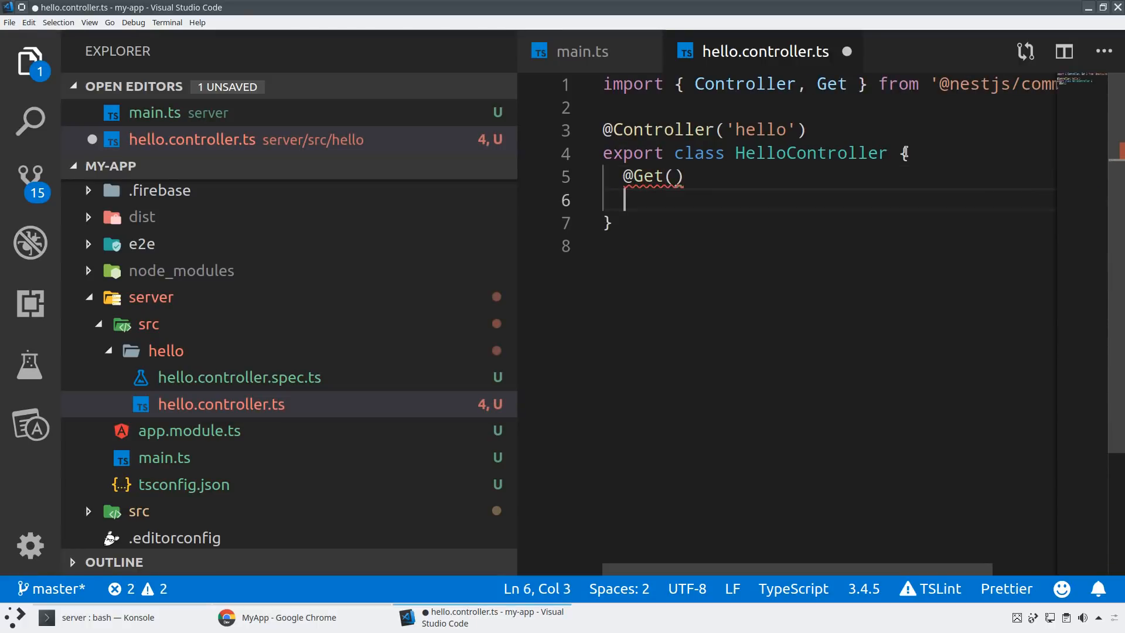
pyautogui.write('getAll() {')
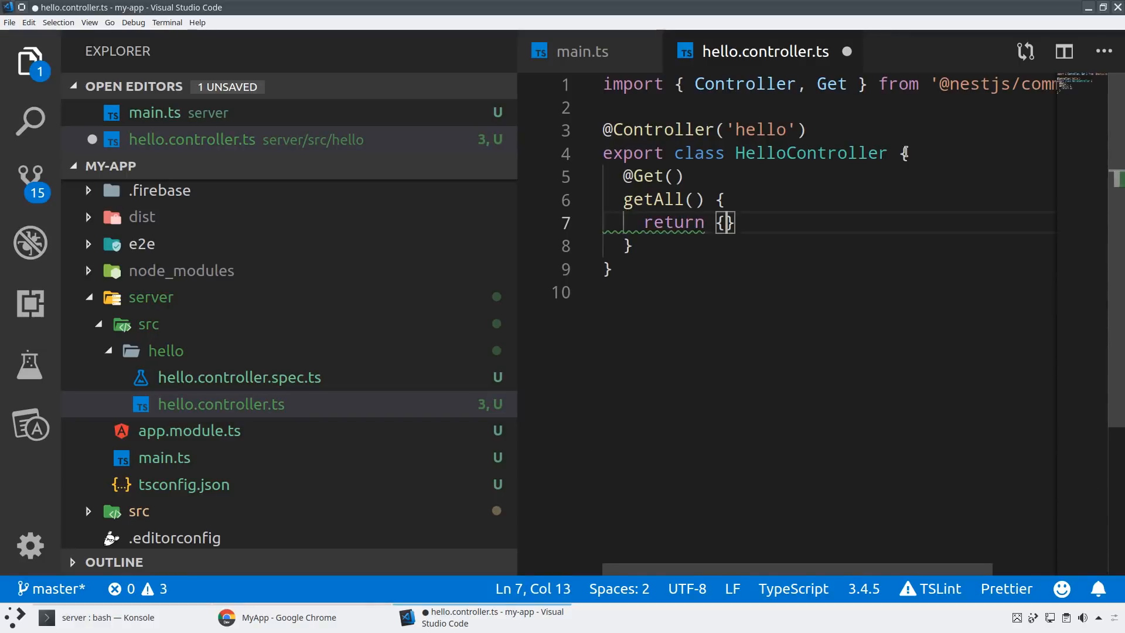
pyautogui.write('statu')
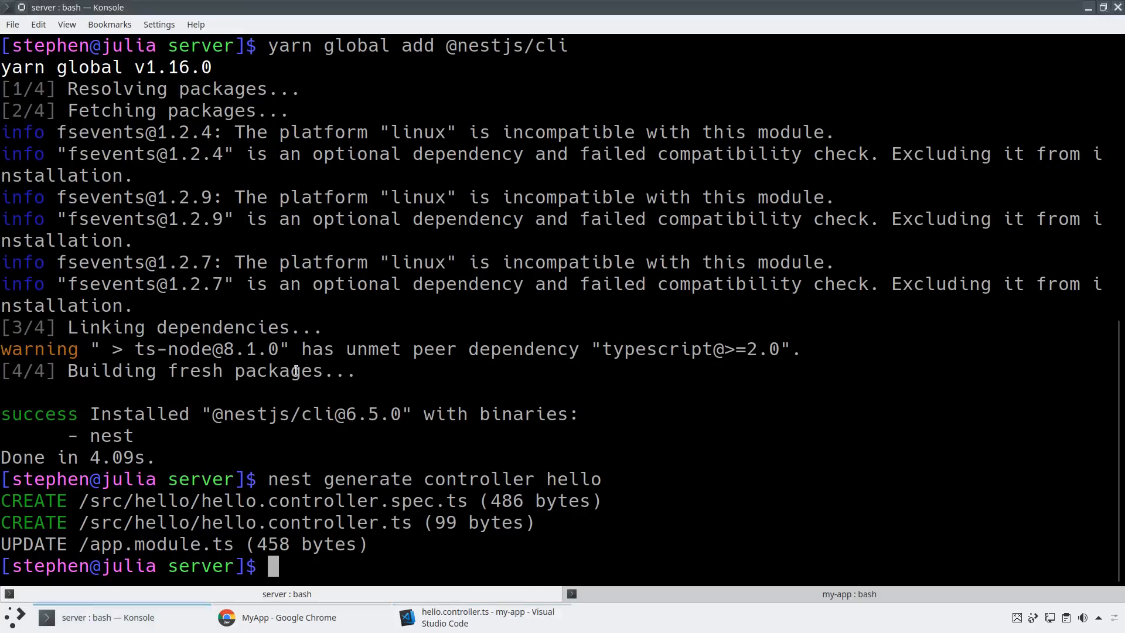
# - Return to my-app with 'cd ..' and start the node server
pyautogui.write('cd .')
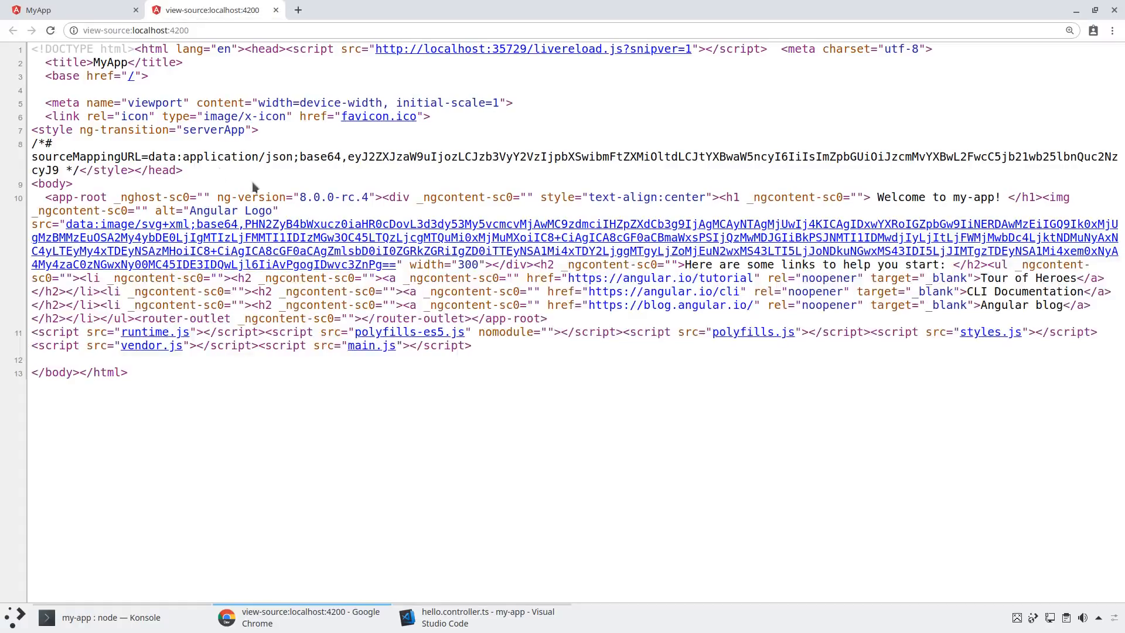
# - Load localhost:4200/api/hello and select the {"status":"hello world"} response
pyautogui.moveTo(218, 198); pyautogui.dragTo(283, 211)
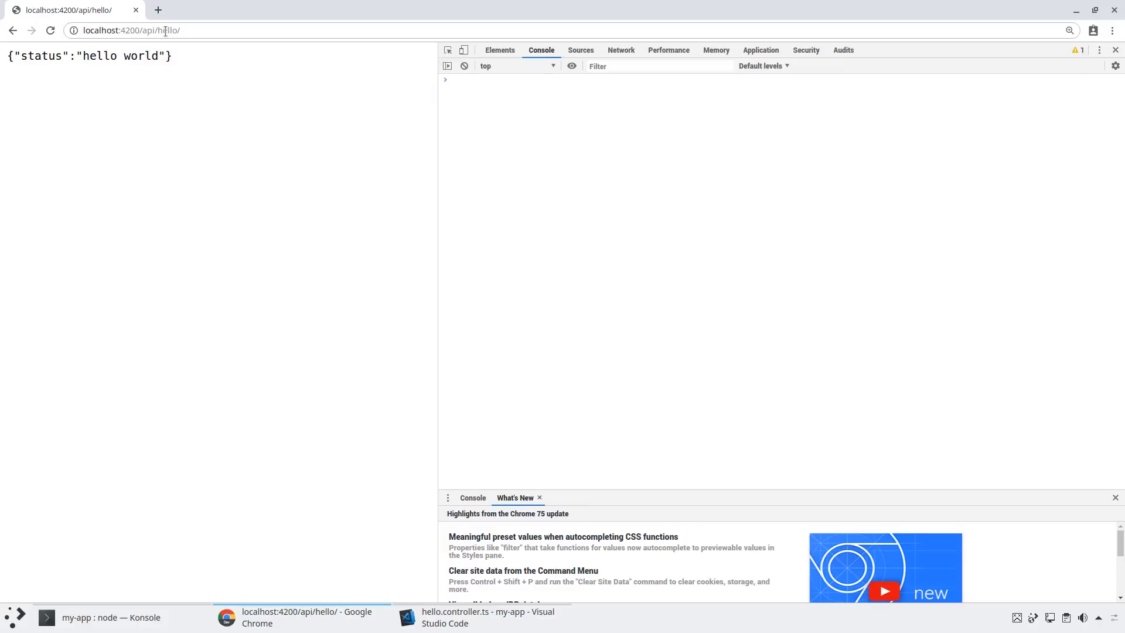
pyautogui.tripleClick(88, 56)
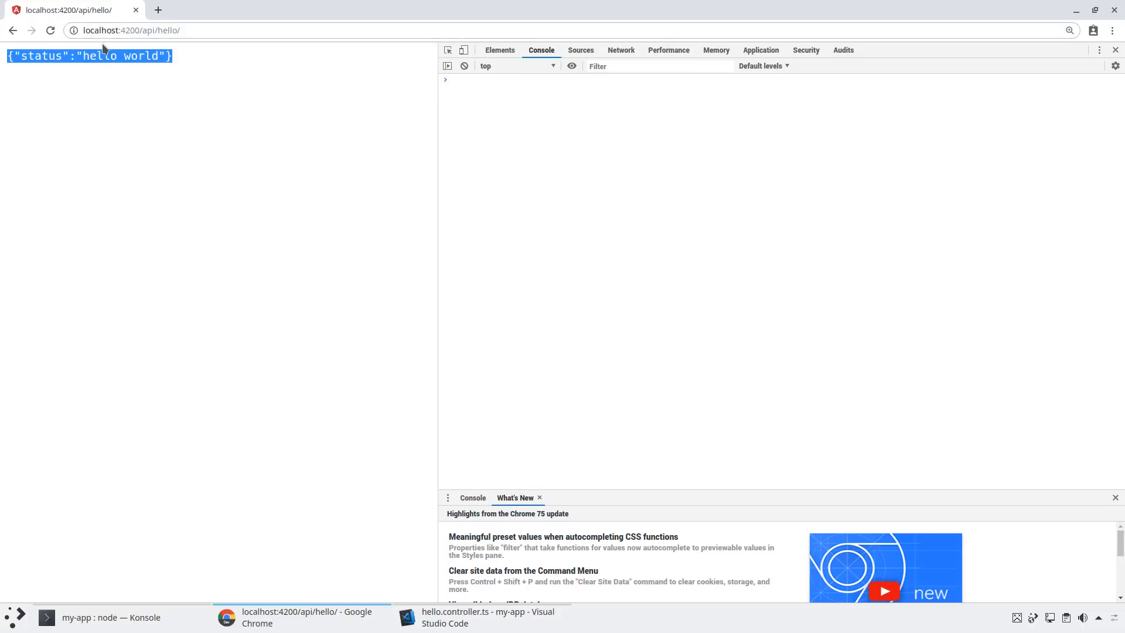
pyautogui.moveTo(450, 617)
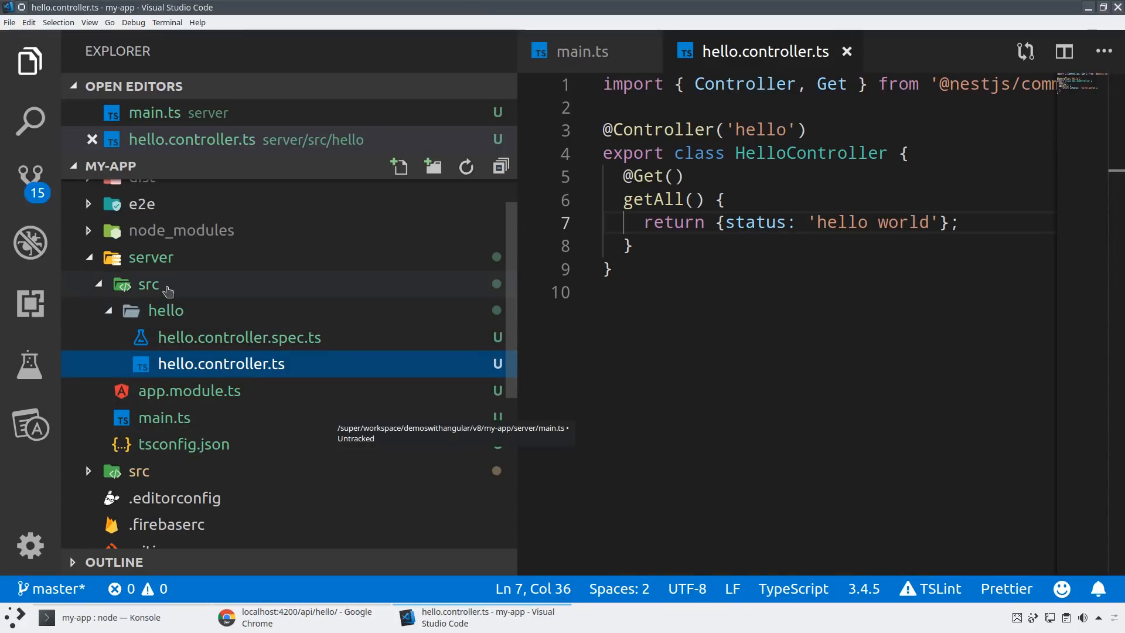
# - Show hello.controller.ts full width, returning {status: 'hello world'}
pyautogui.click(151, 257)
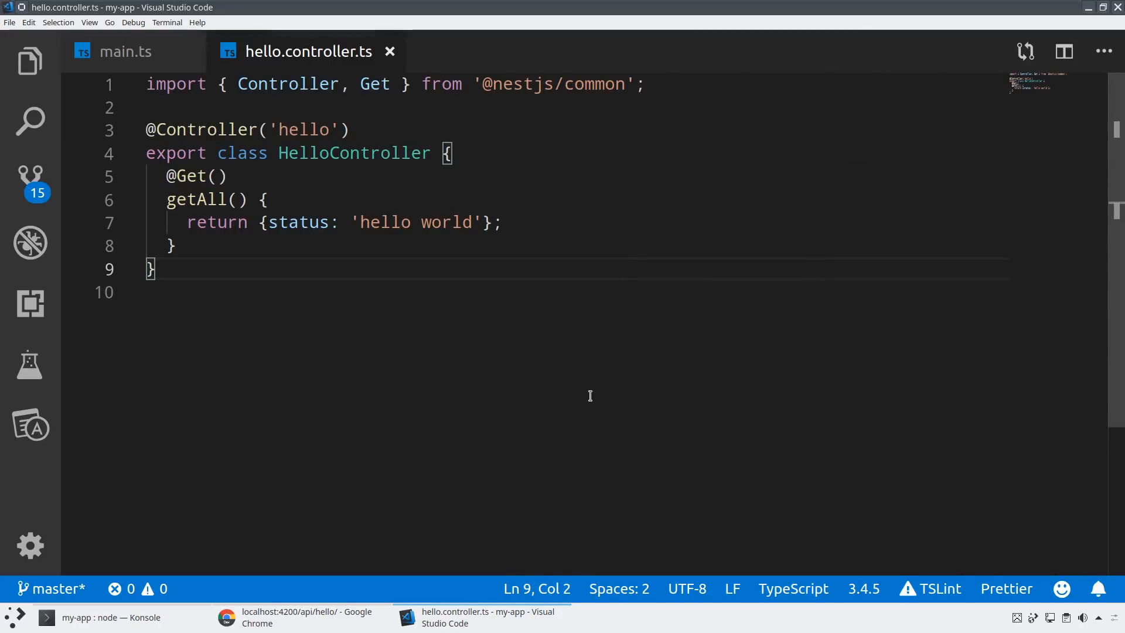
pyautogui.moveTo(534, 328)
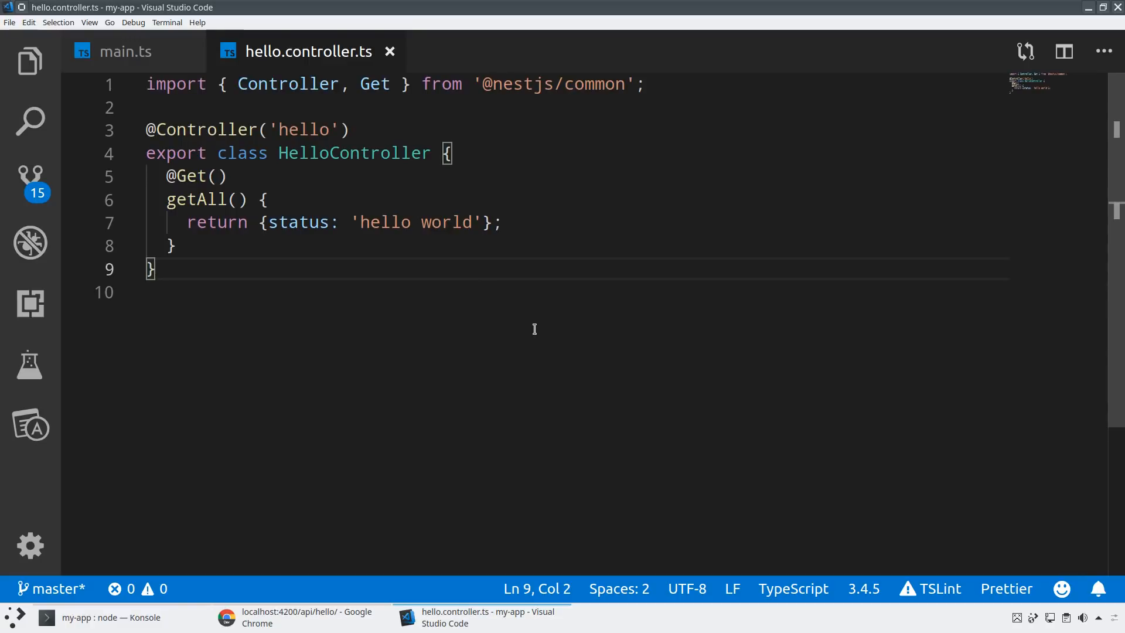